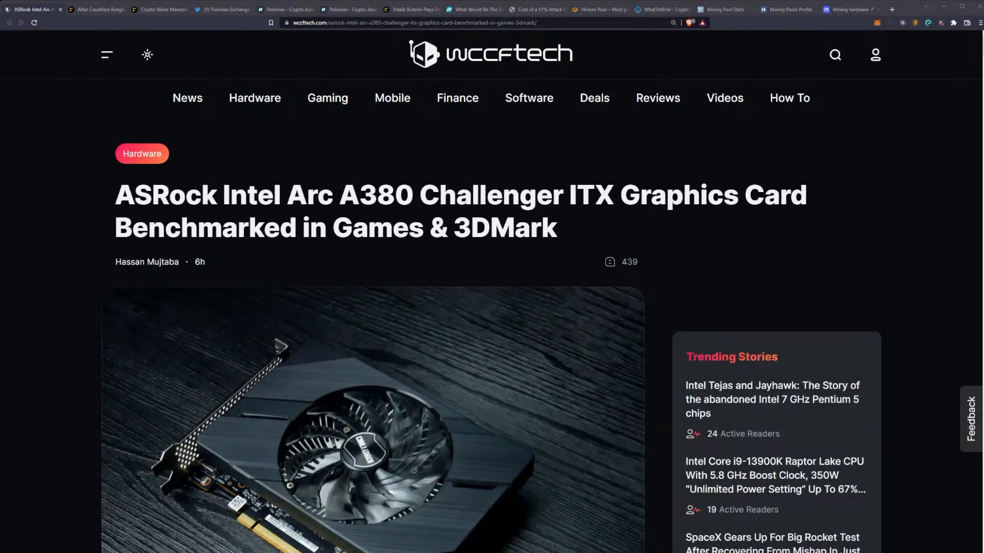
pyautogui.scroll(-3)
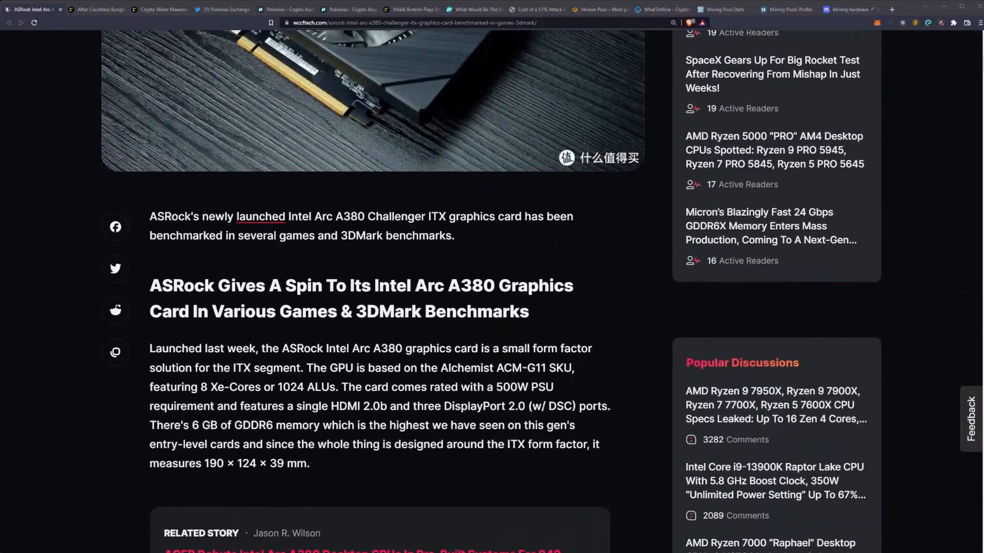
pyautogui.scroll(-3)
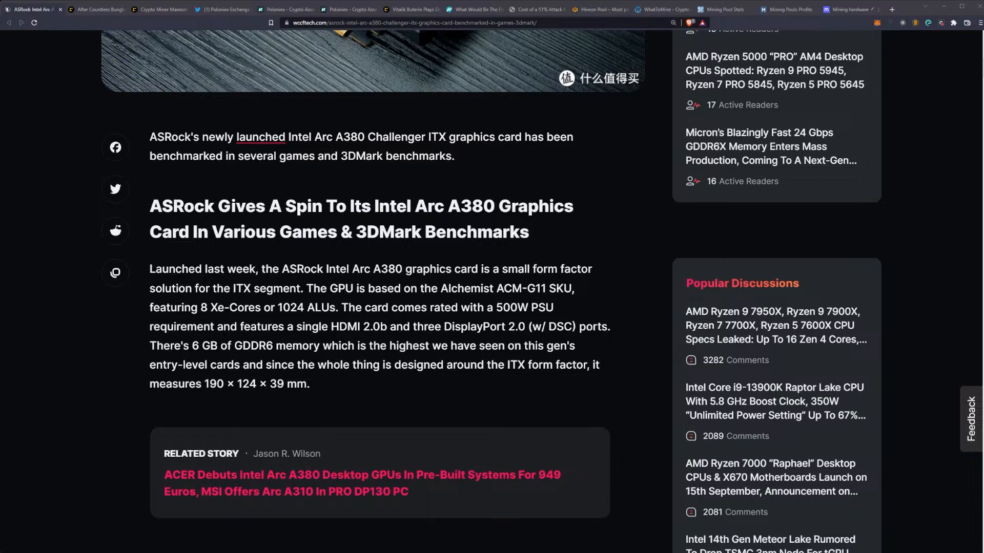
pyautogui.scroll(-3)
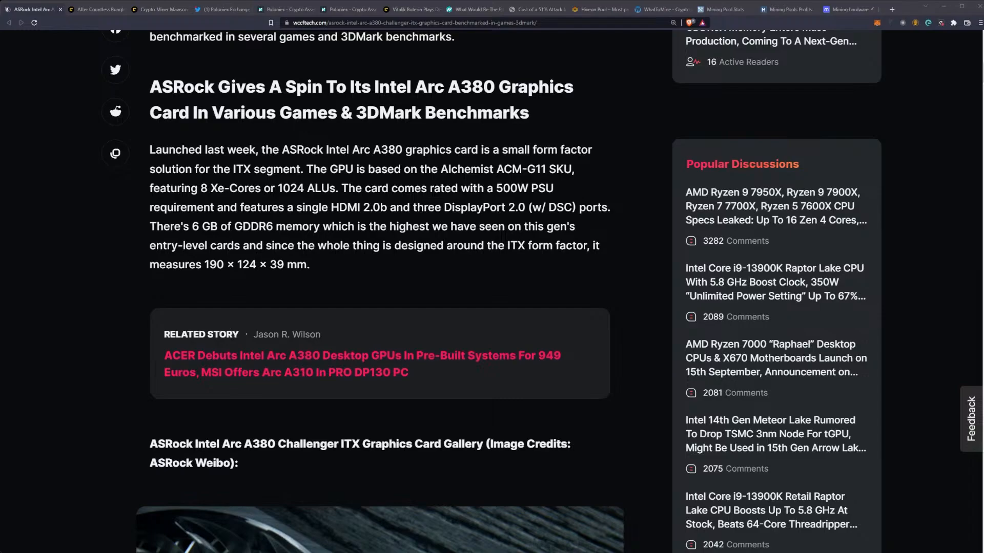
pyautogui.scroll(-3)
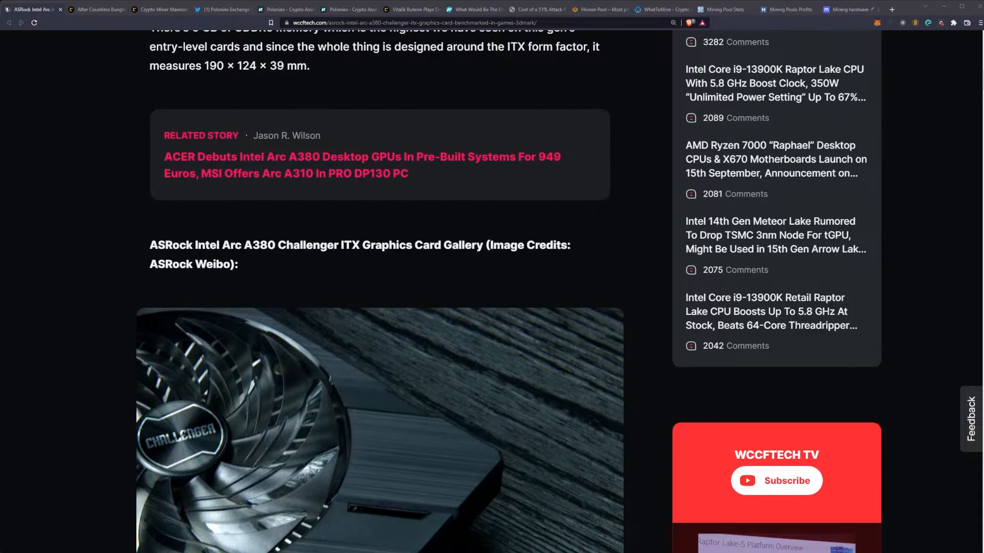
pyautogui.scroll(-3)
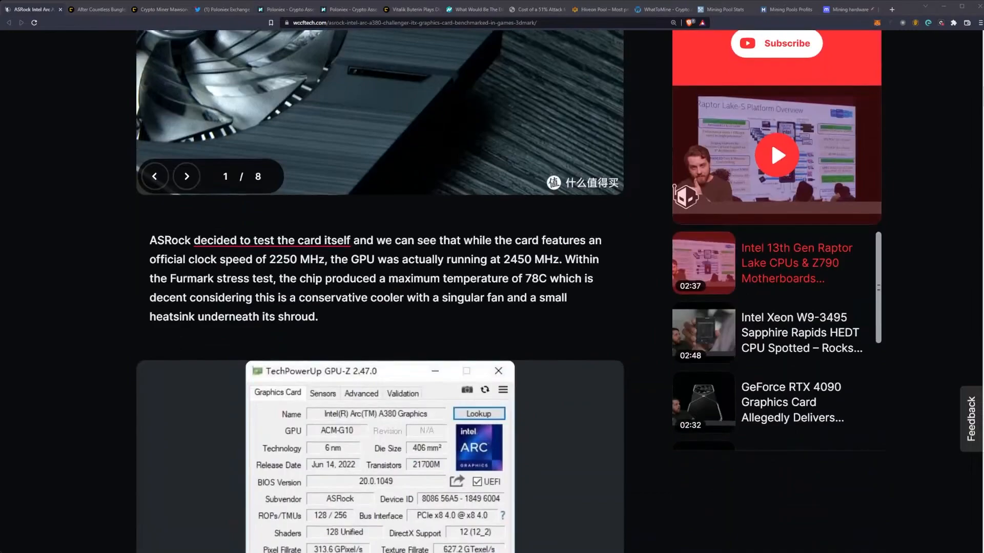
pyautogui.scroll(-3)
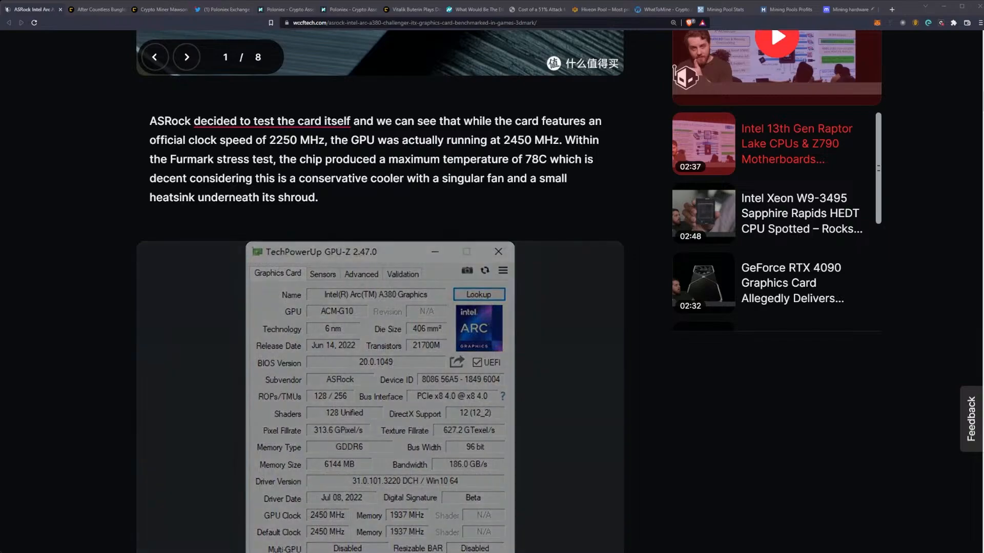
pyautogui.scroll(-3)
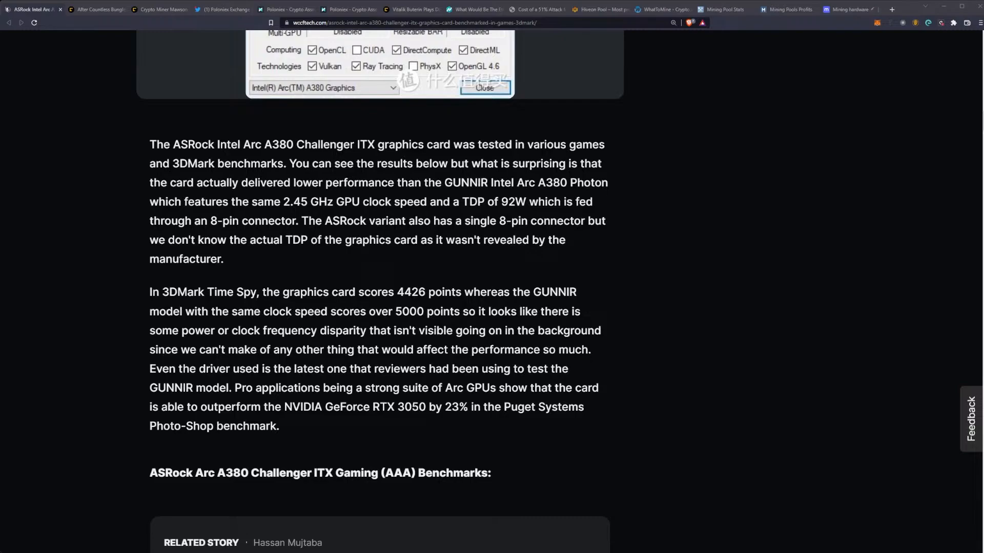
pyautogui.scroll(-3)
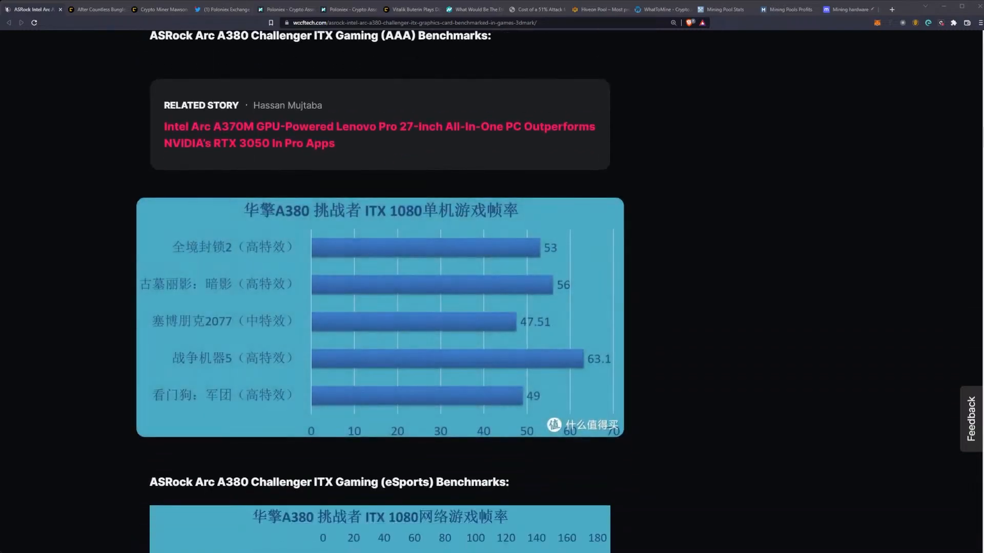
pyautogui.scroll(-3)
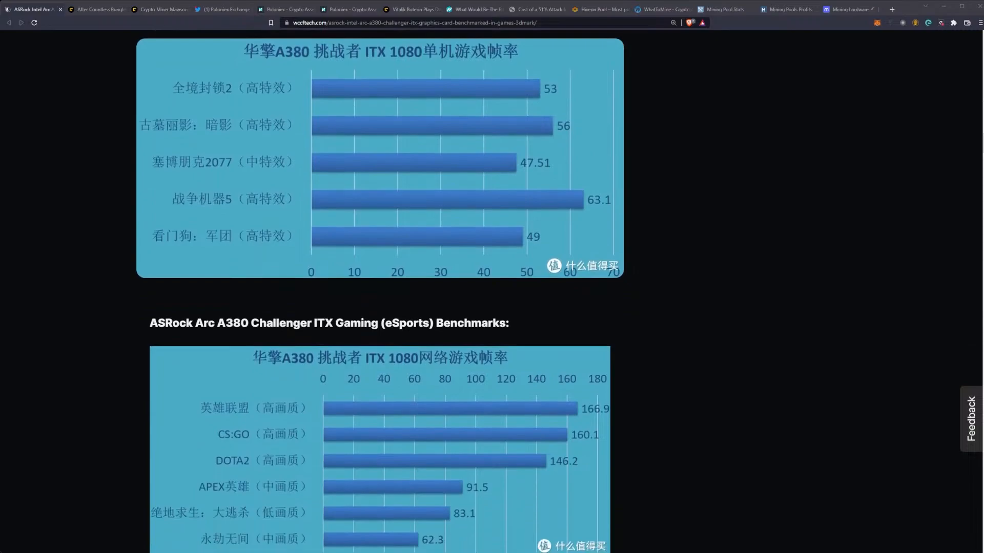
pyautogui.scroll(-3)
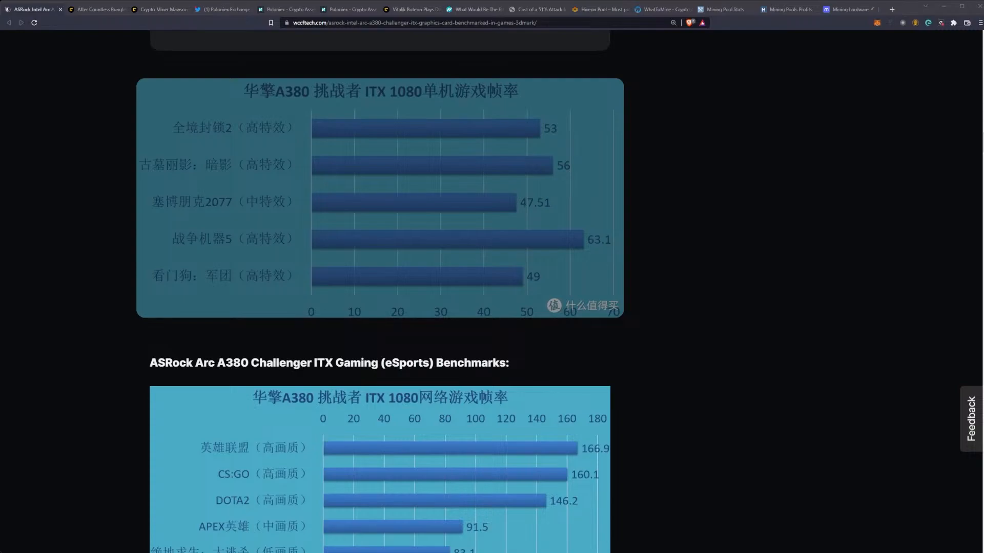
pyautogui.scroll(-3)
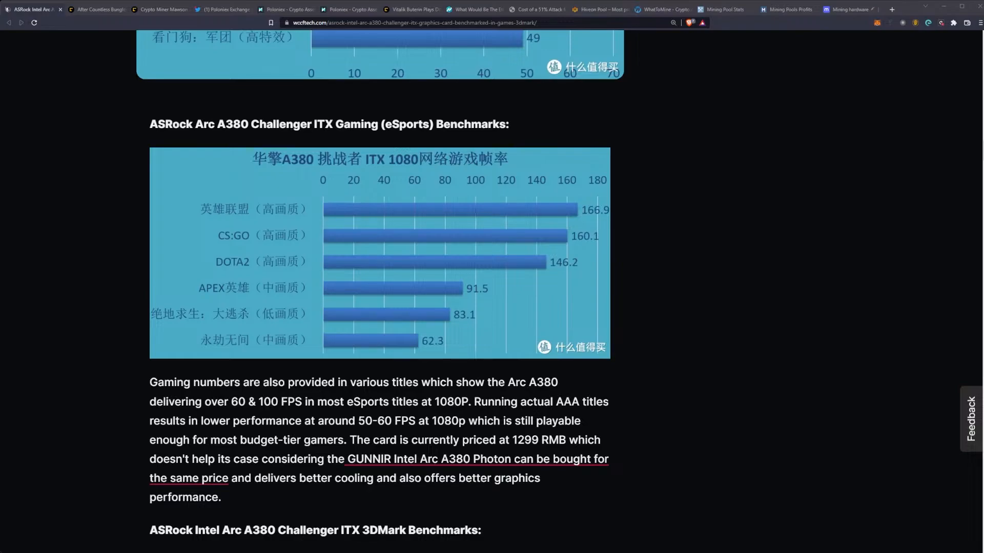
pyautogui.scroll(3)
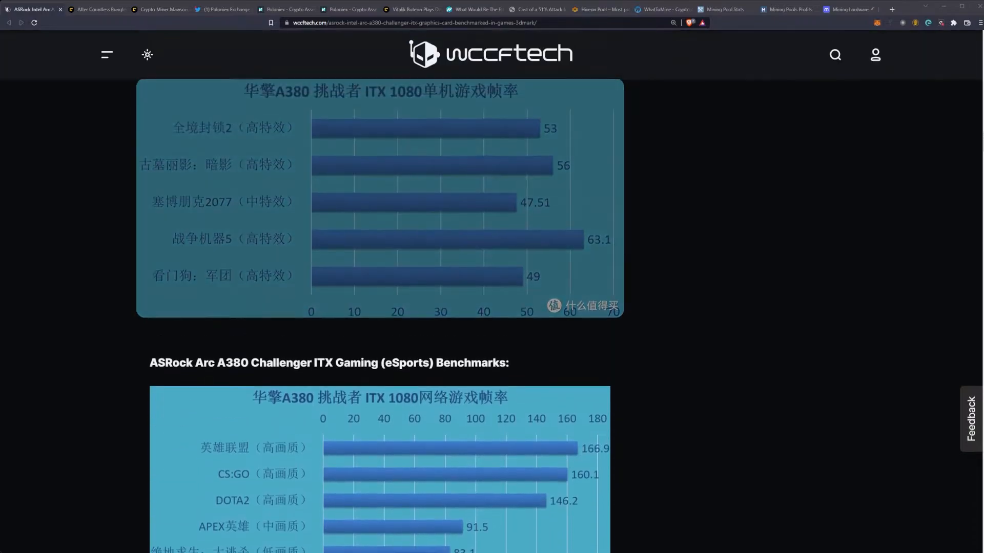
pyautogui.scroll(-3)
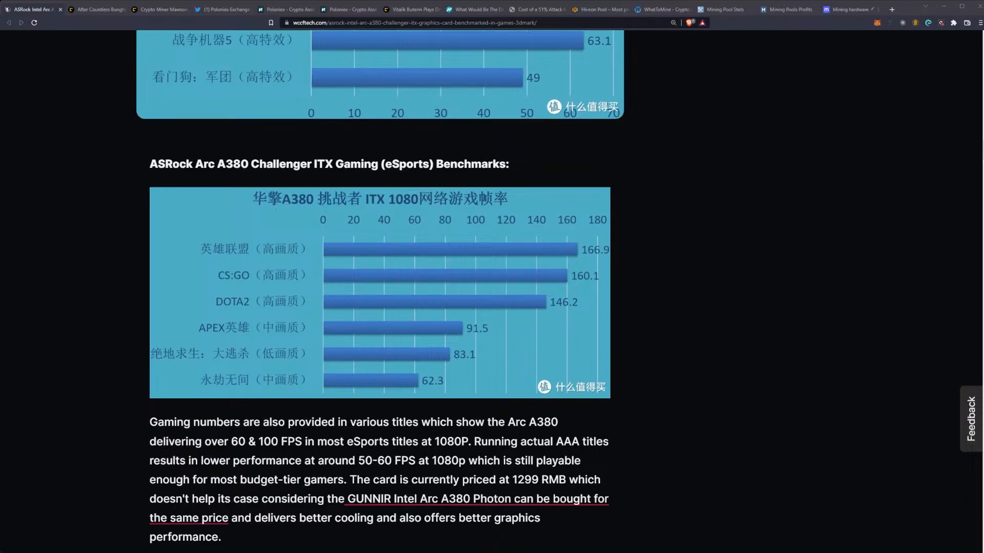
pyautogui.scroll(-3)
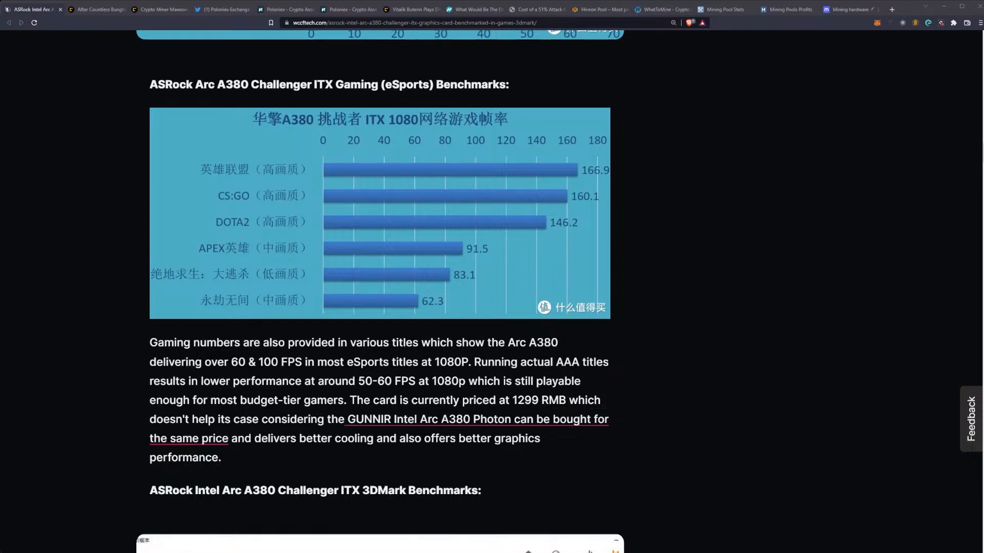
pyautogui.scroll(-3)
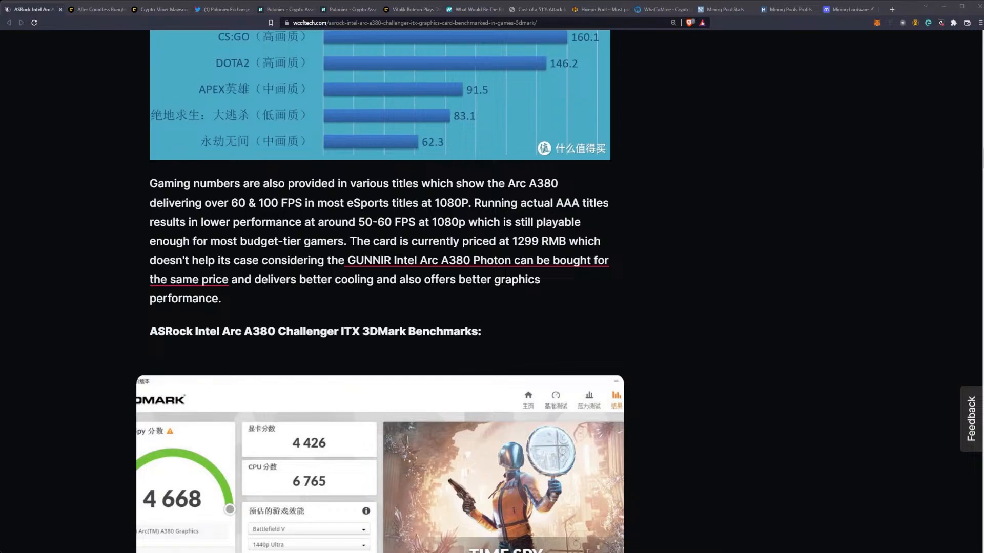
pyautogui.scroll(-3)
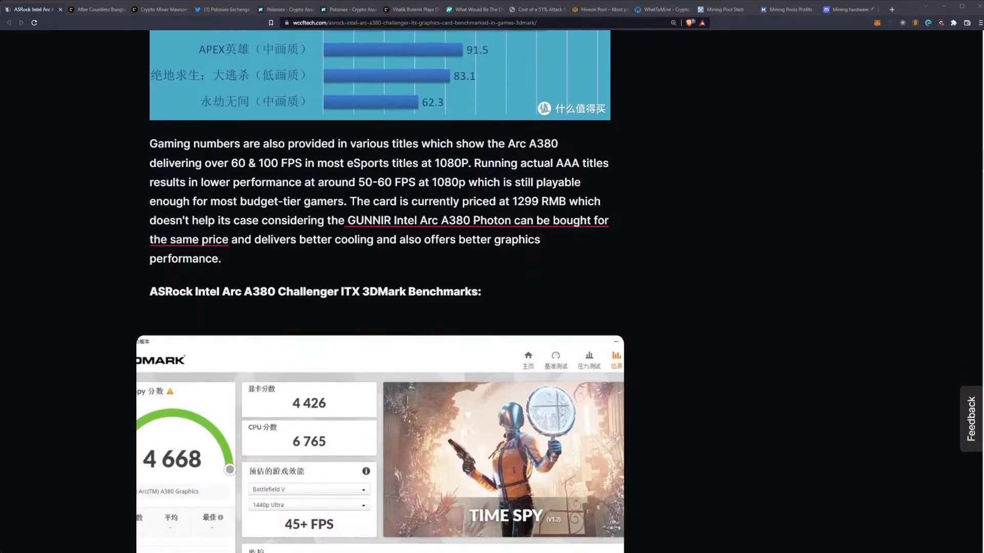
pyautogui.scroll(-3)
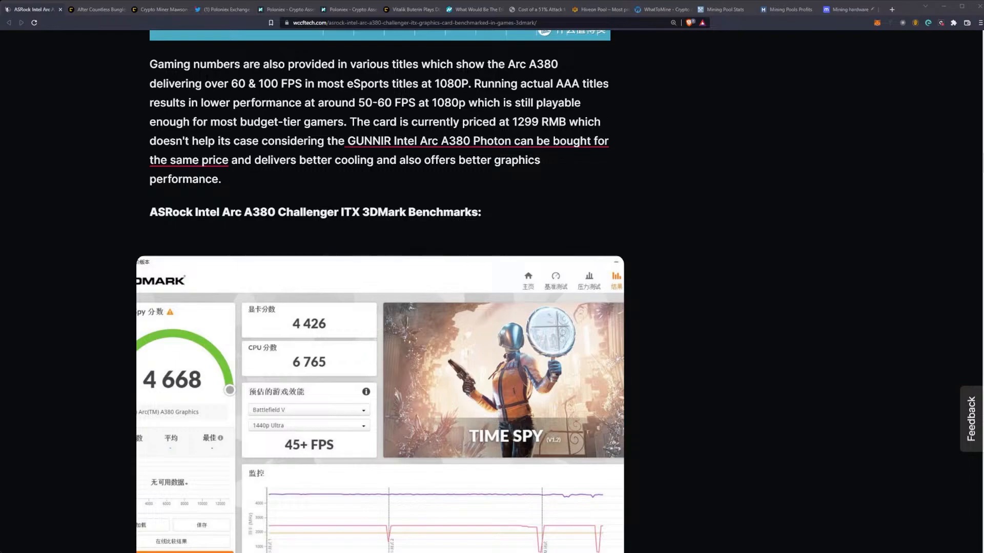
pyautogui.scroll(-3)
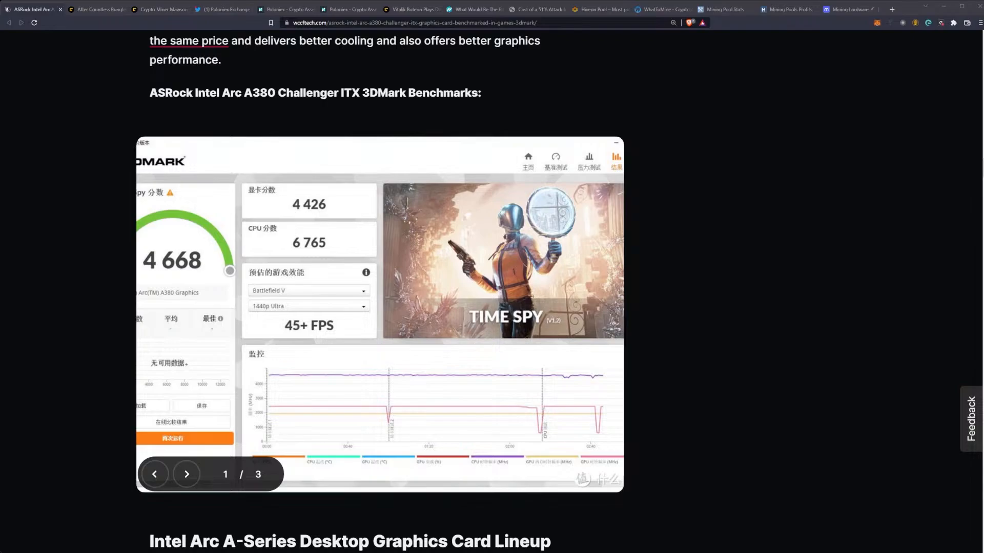
pyautogui.scroll(-3)
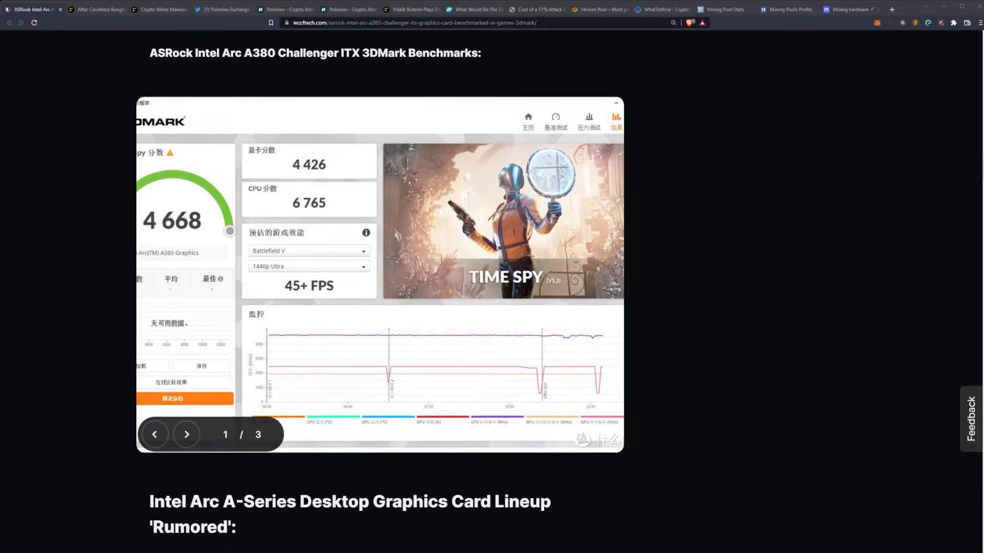
pyautogui.scroll(-3)
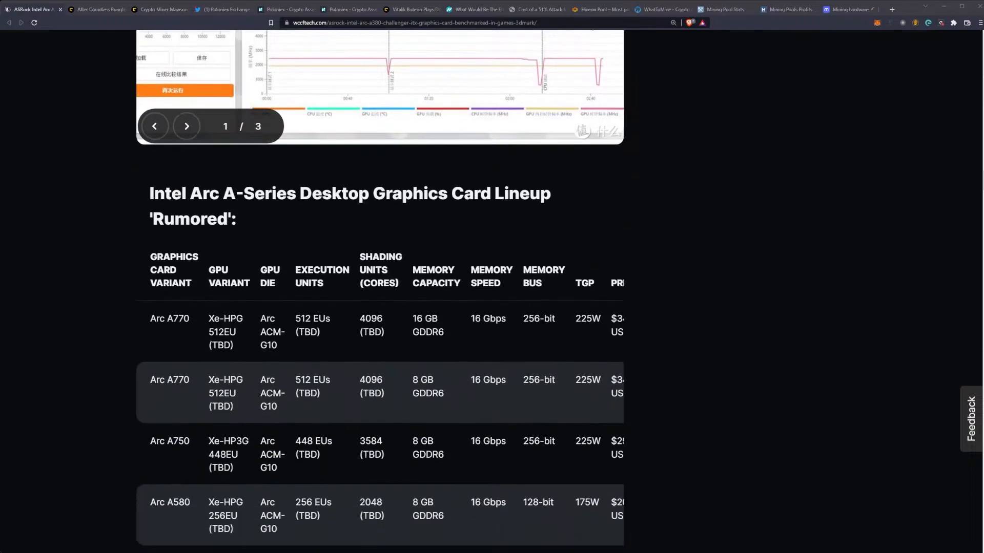
pyautogui.scroll(-3)
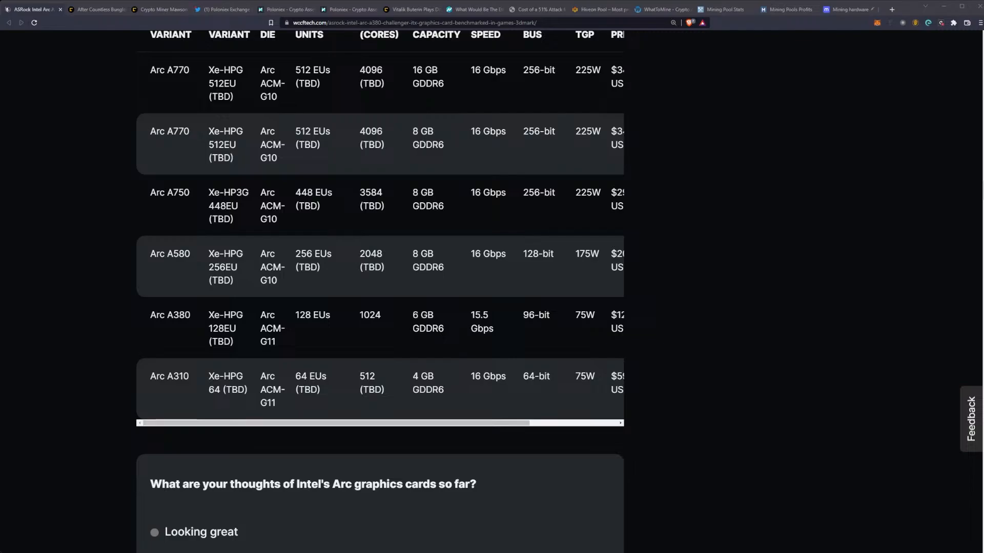
pyautogui.hscroll(3)
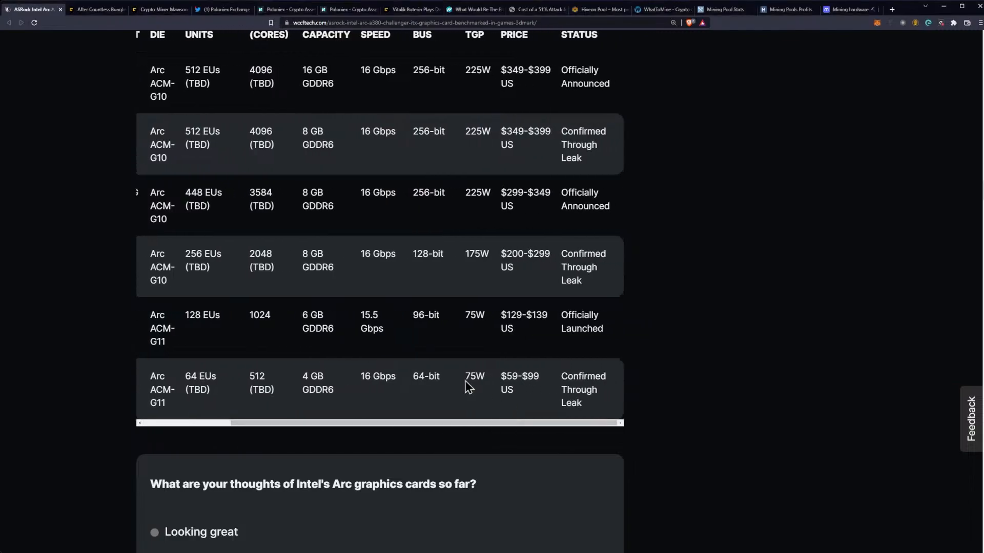
pyautogui.moveTo(394, 345)
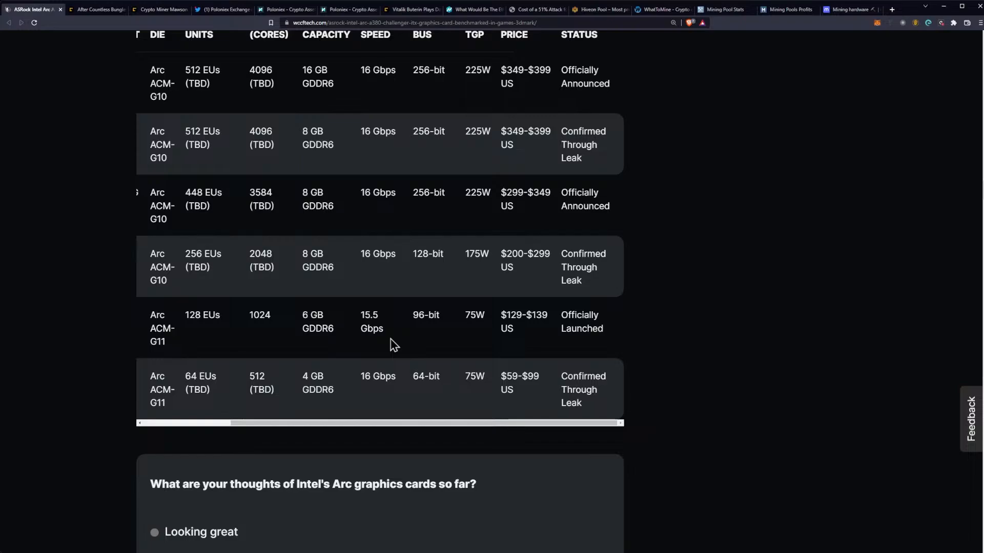
pyautogui.scroll(-3)
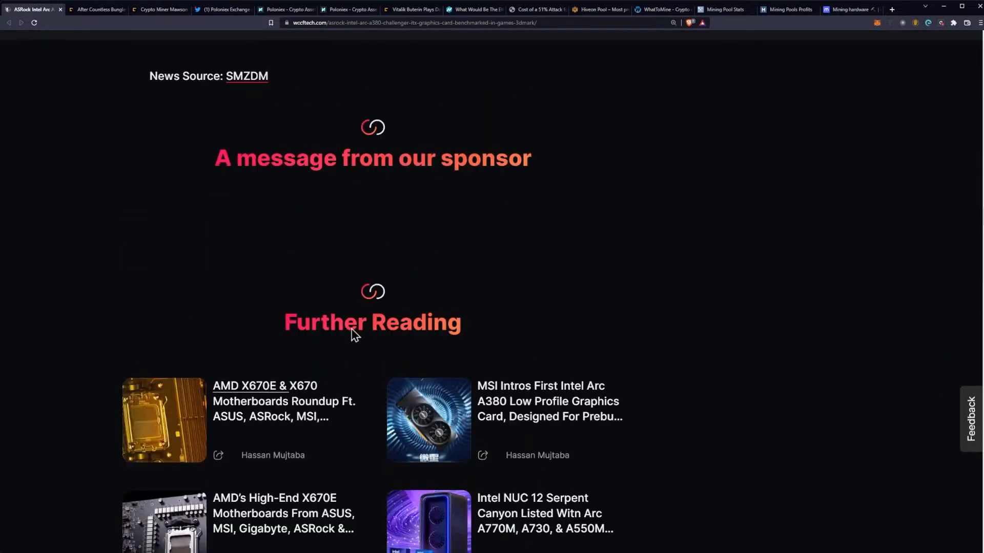
pyautogui.scroll(3)
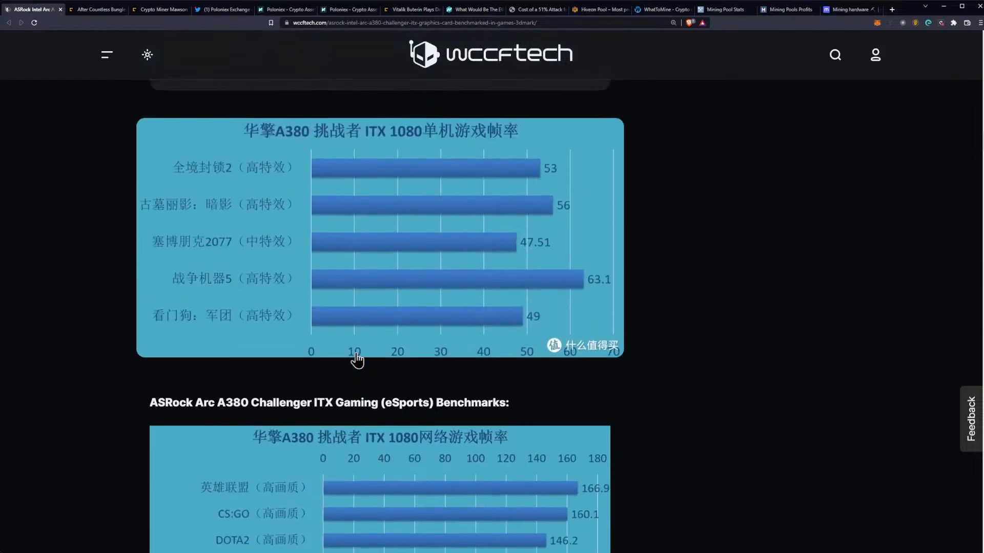
pyautogui.scroll(3)
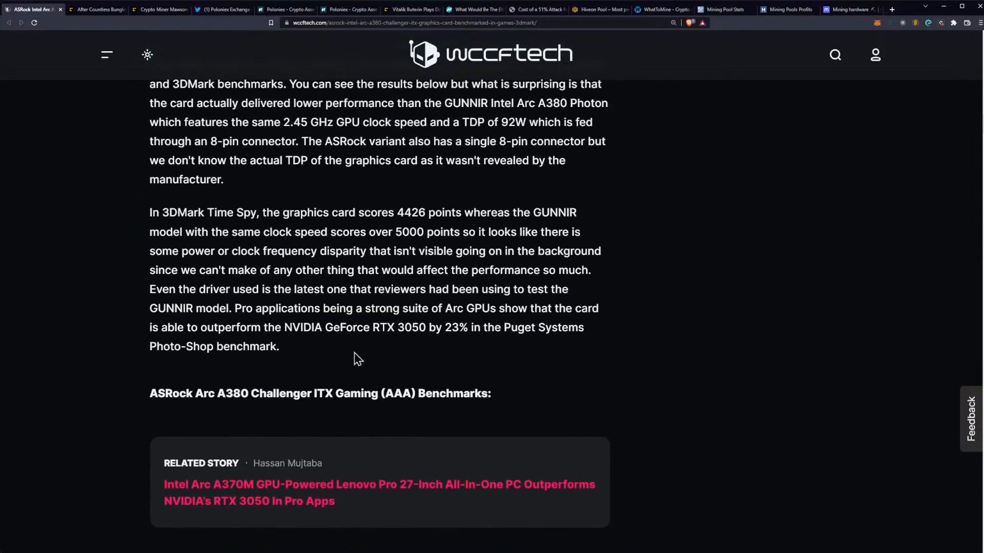